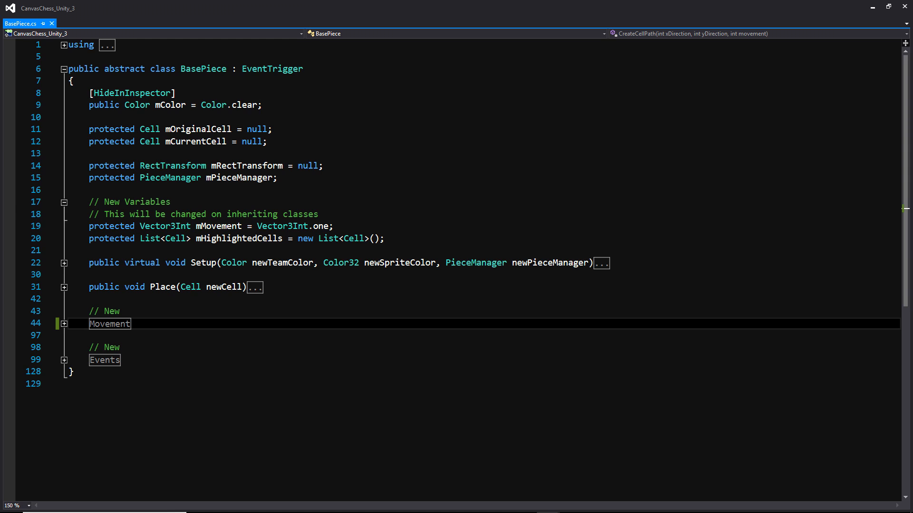
Step: Expand the Movement region in BasePiece.cs to show the CreateCellPath method
left_click(64, 324)
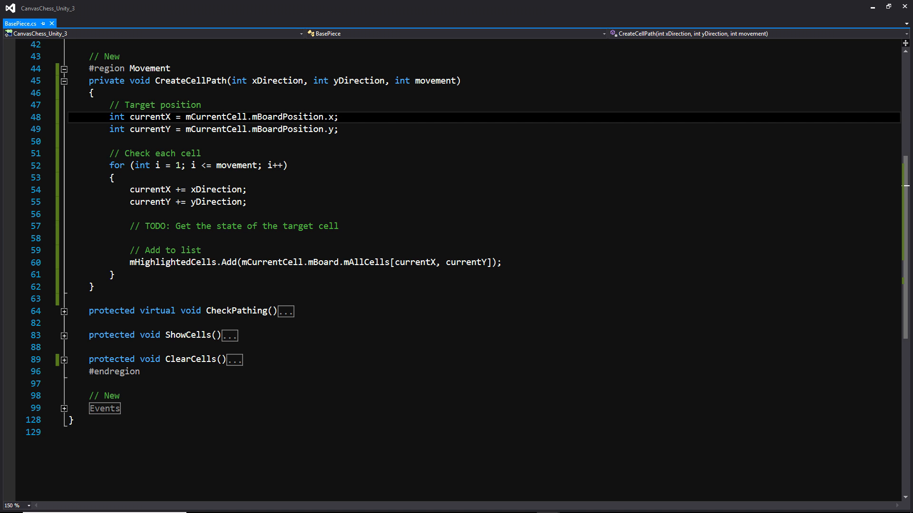
Step: Review CreateCellPath's stepping and highlighting lines, then expand the CheckPathing method
left_click(233, 129)
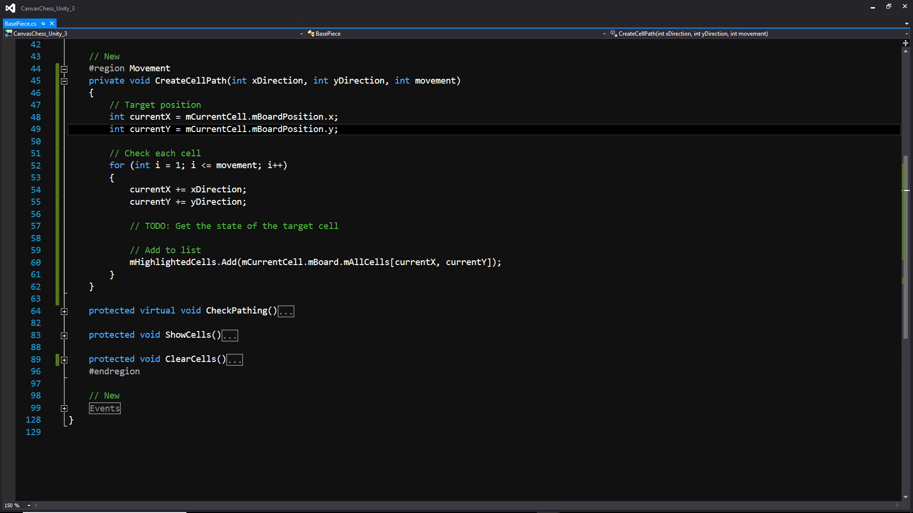
left_click(175, 165)
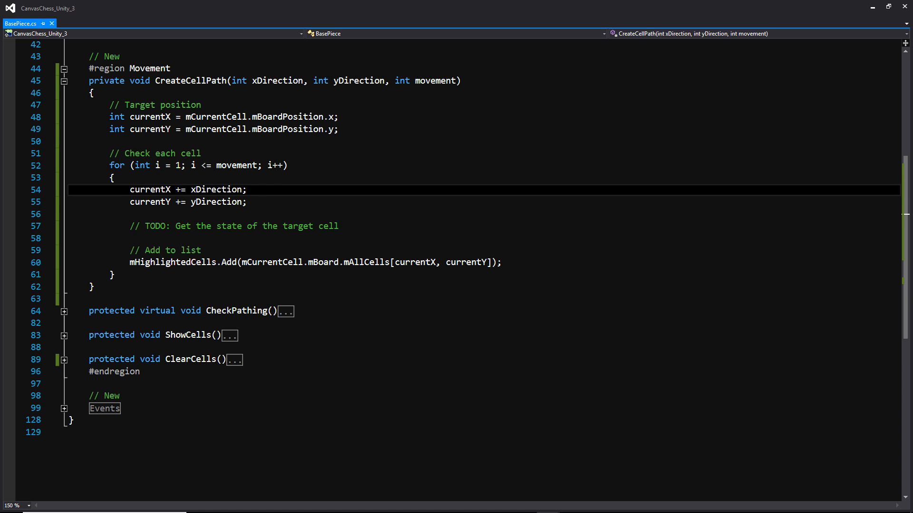
left_click(174, 202)
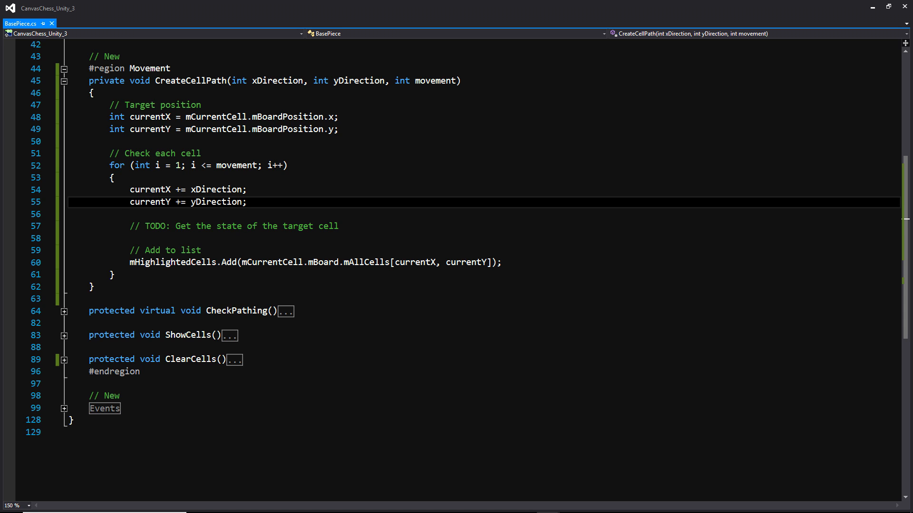
left_click(291, 262)
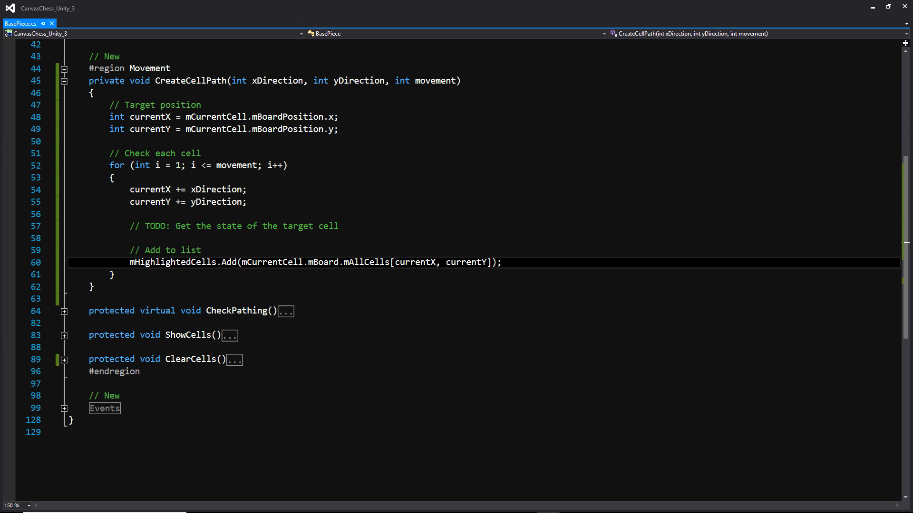
left_click(64, 80)
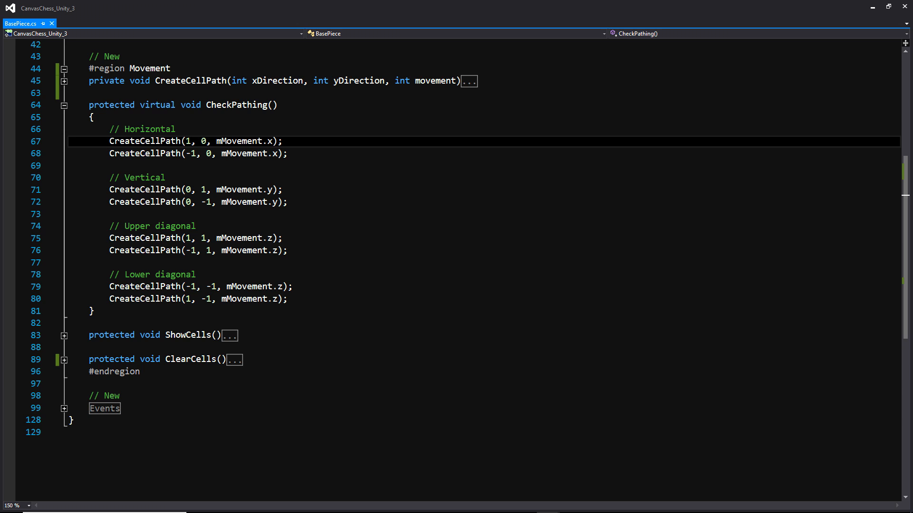
Step: Review CheckPathing's vertical and diagonal CreateCellPath calls, then expand ShowCells
left_click(192, 189)
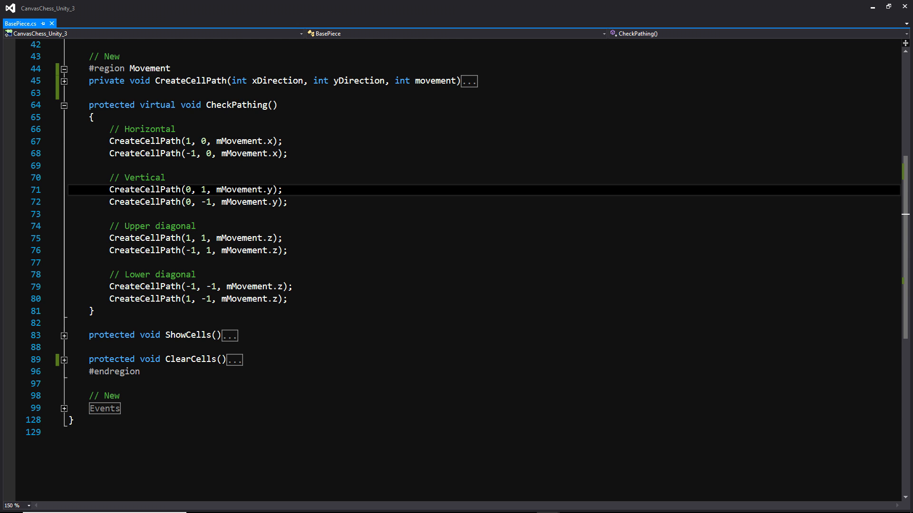
left_click(194, 238)
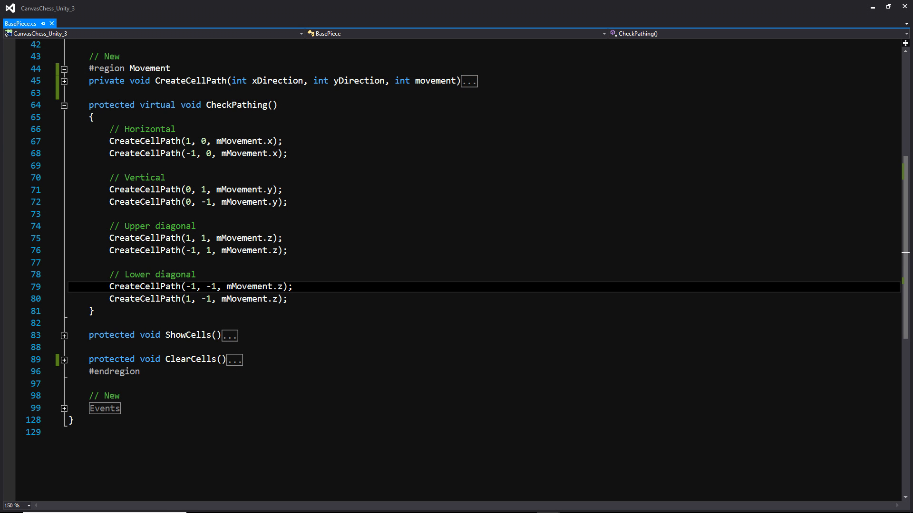
left_click(64, 106)
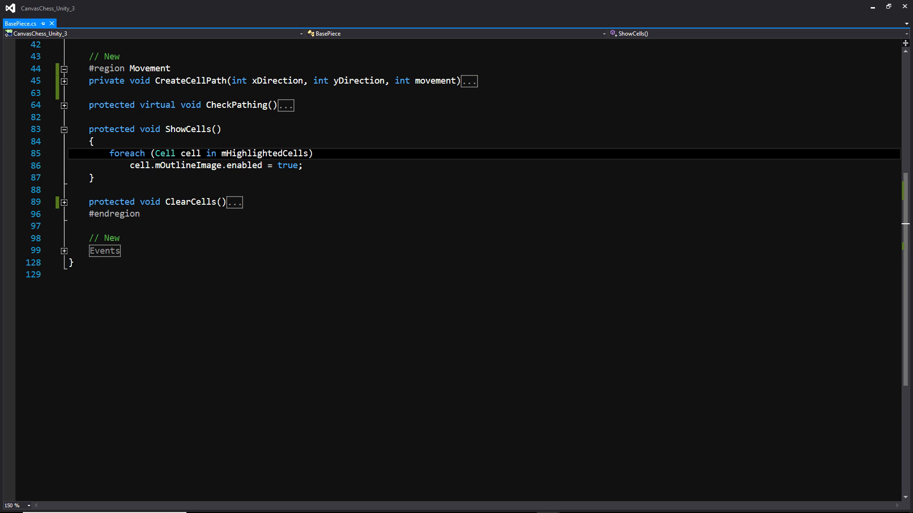
Step: Review ShowCells and ClearCells, then expand the Events region and OnBeginDrag
left_click(233, 166)
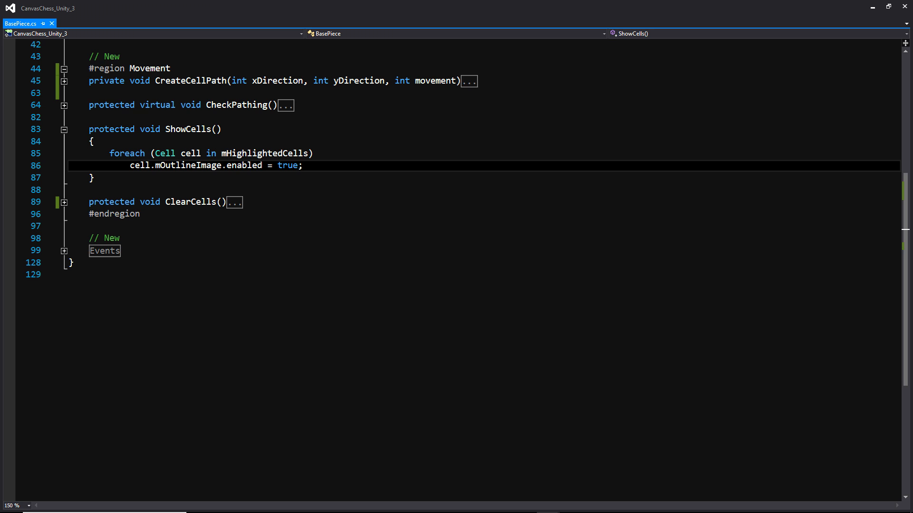
left_click(64, 129)
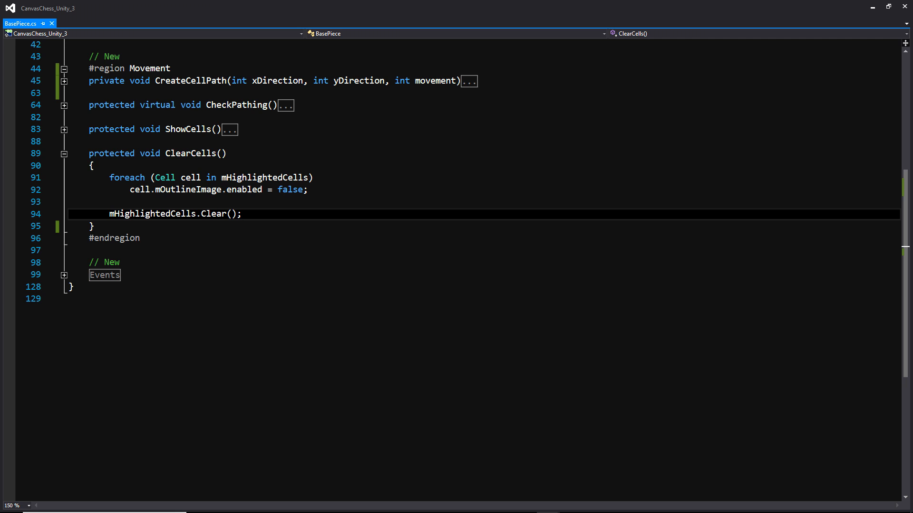
left_click(64, 81)
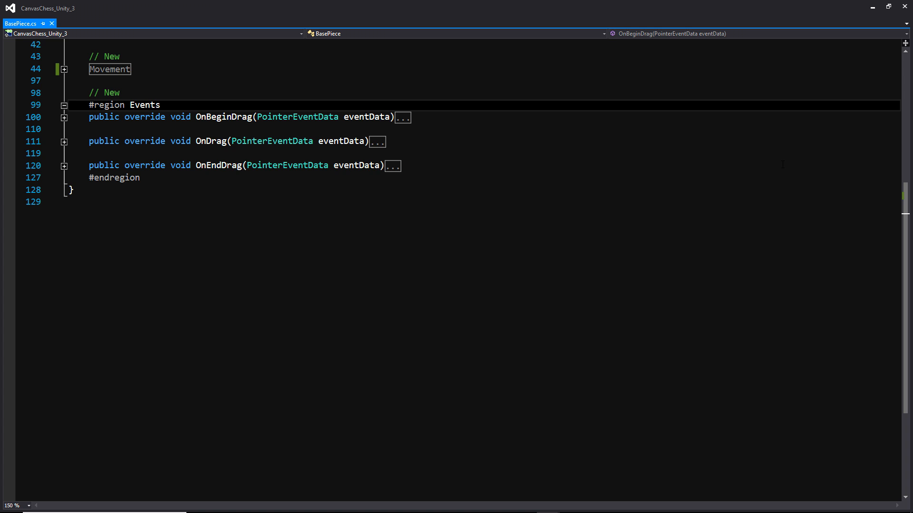
left_click(64, 117)
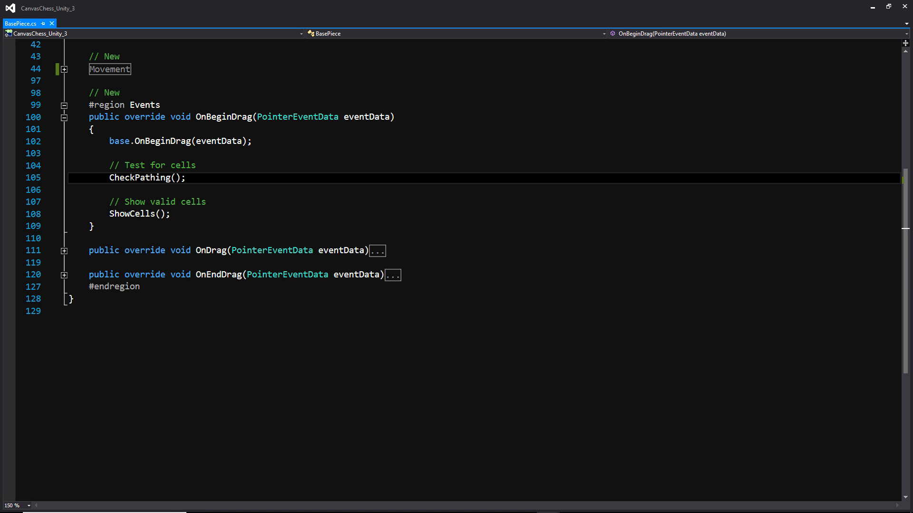
Step: Review OnBeginDrag's ShowCells call and the OnDrag body, then switch to Unity
left_click(140, 213)
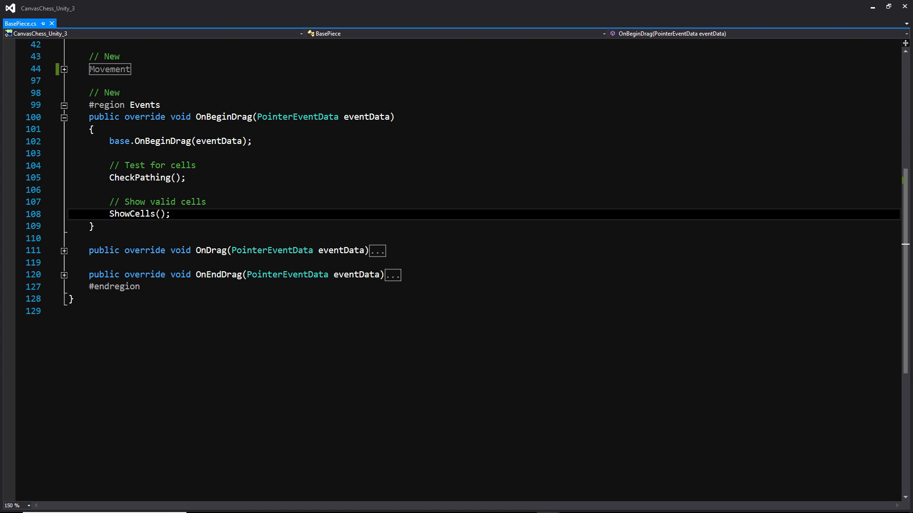
left_click(63, 116)
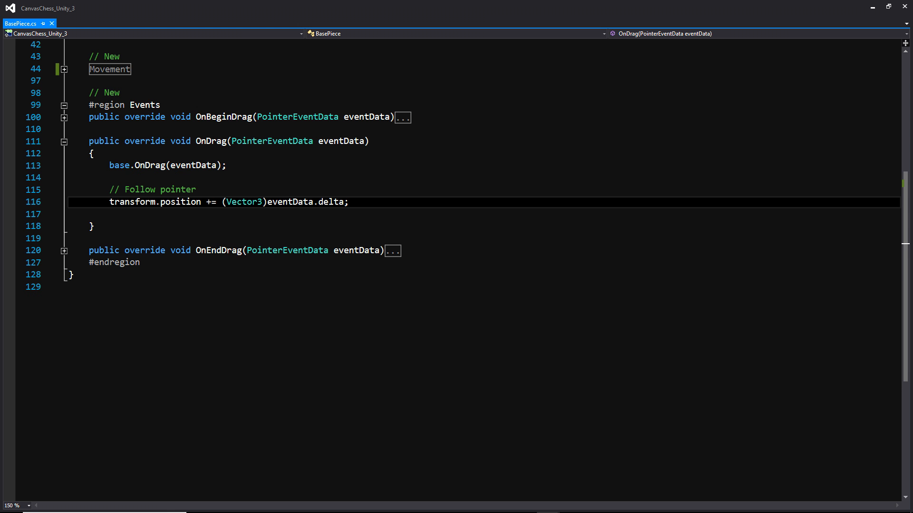
left_click(64, 142)
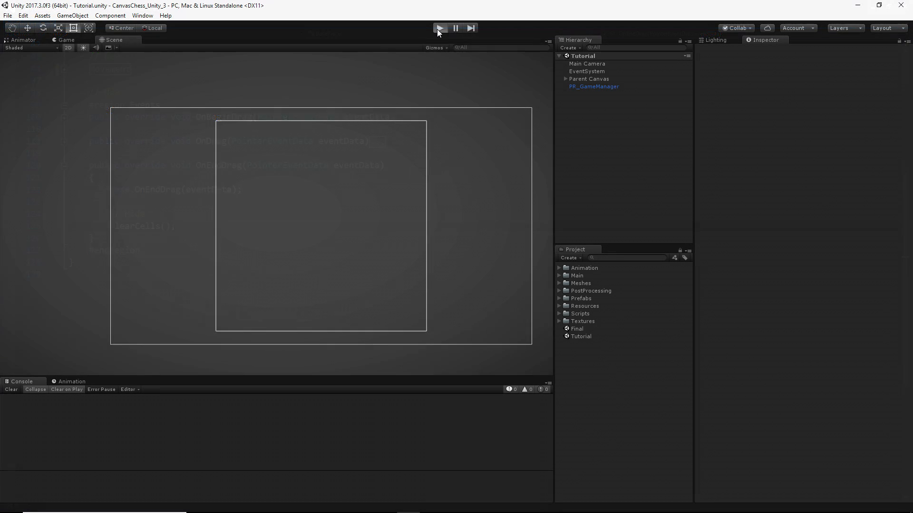
Step: Play the Tutorial scene and drag a blue piece to see outlined cells
left_click(439, 28)
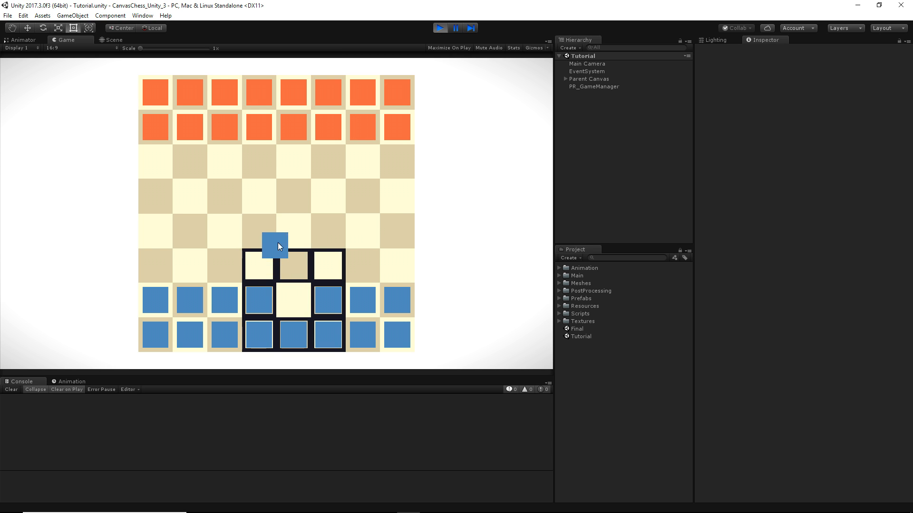
left_click(275, 246)
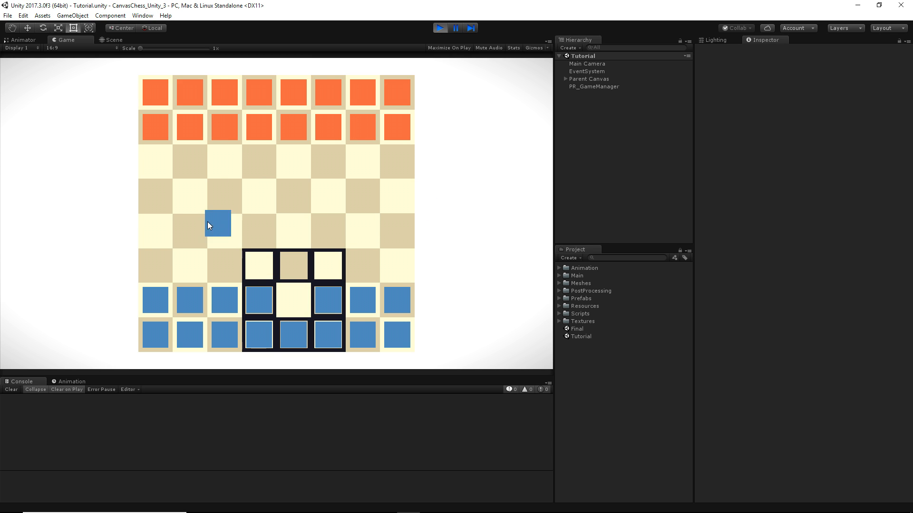